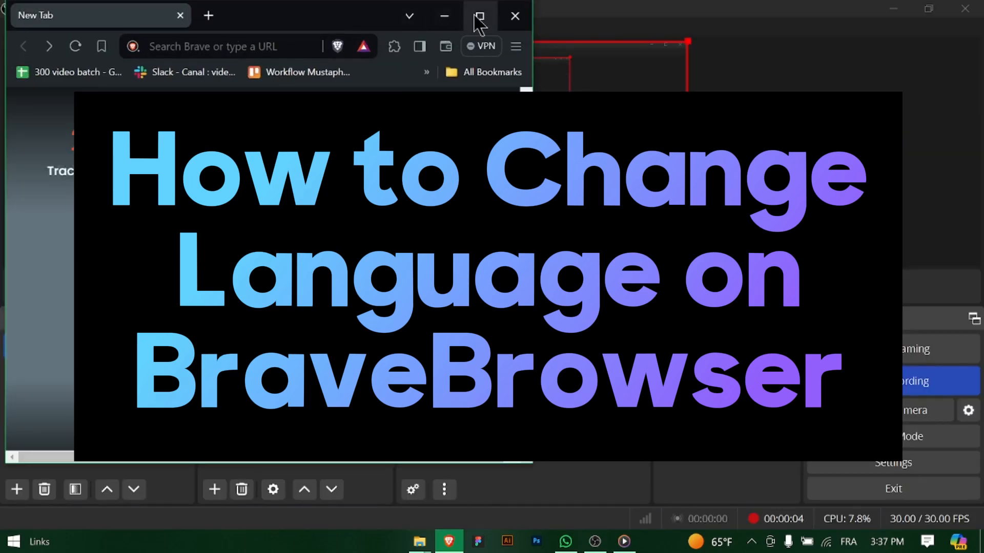
Maximize the Brave window from its title bar so it fills the screen.
click(480, 15)
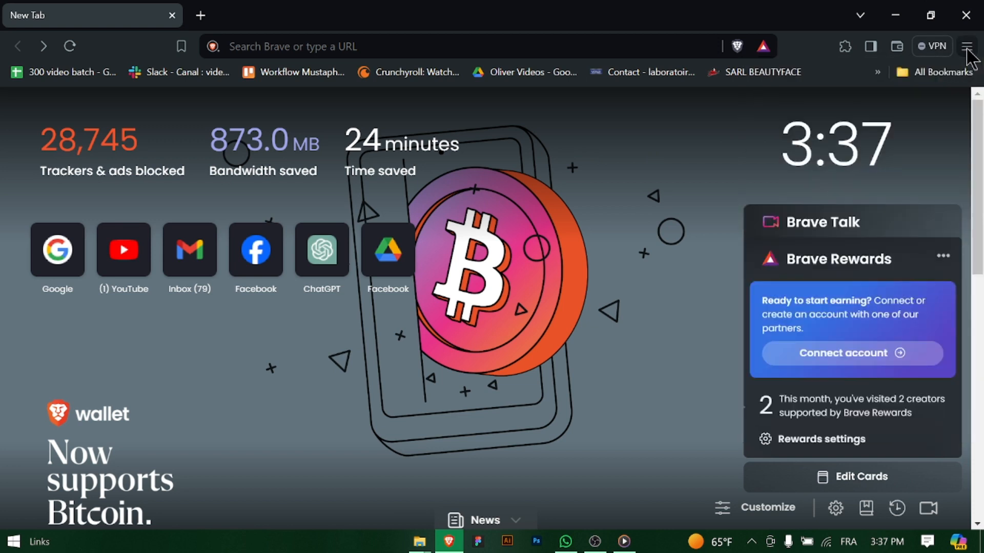
Open Brave's Settings page from the hamburger menu.
click(967, 47)
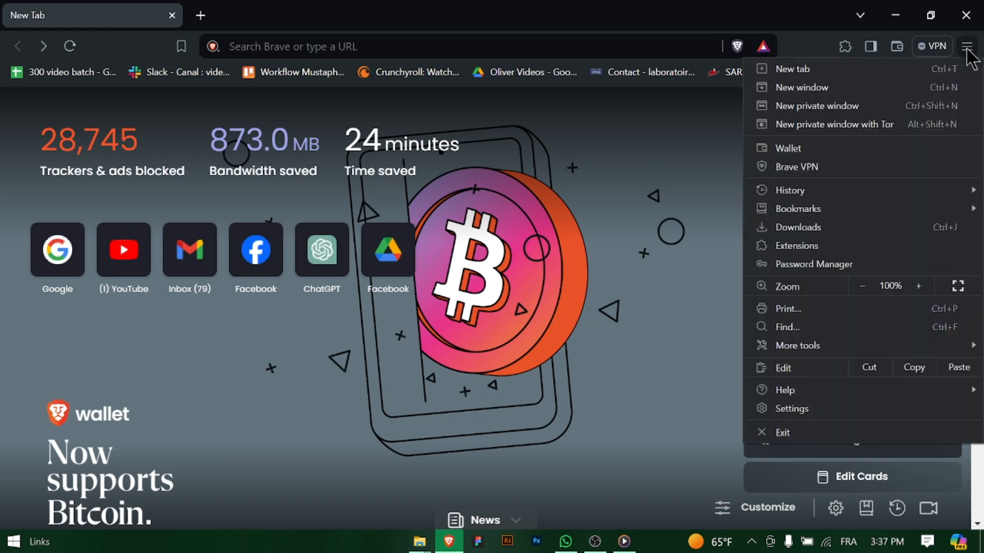
mouse_move(970, 90)
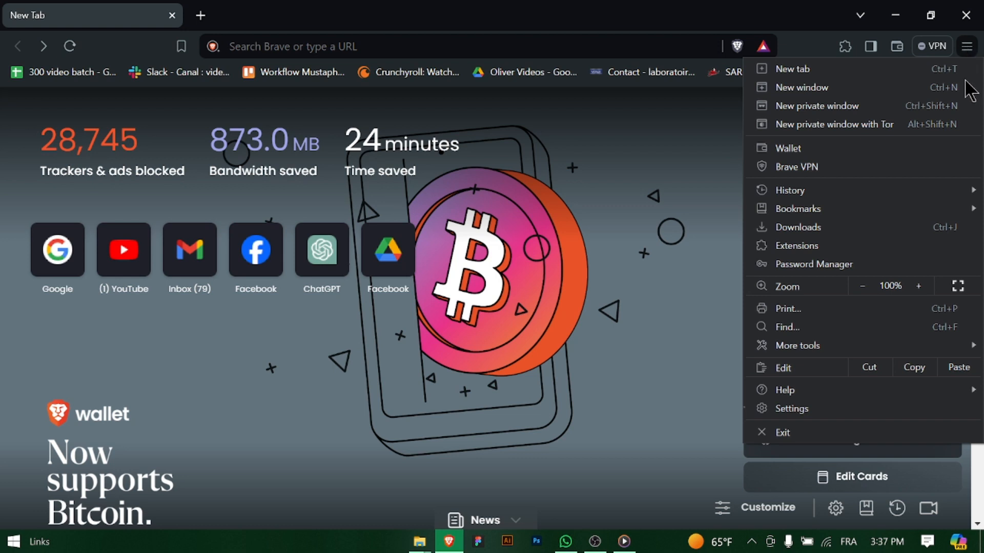
mouse_move(816, 417)
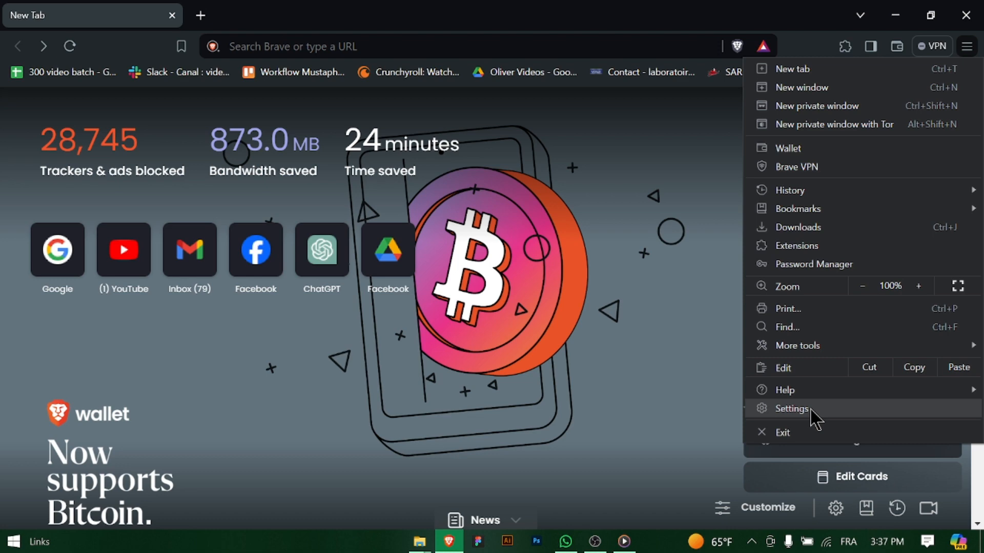
click(791, 408)
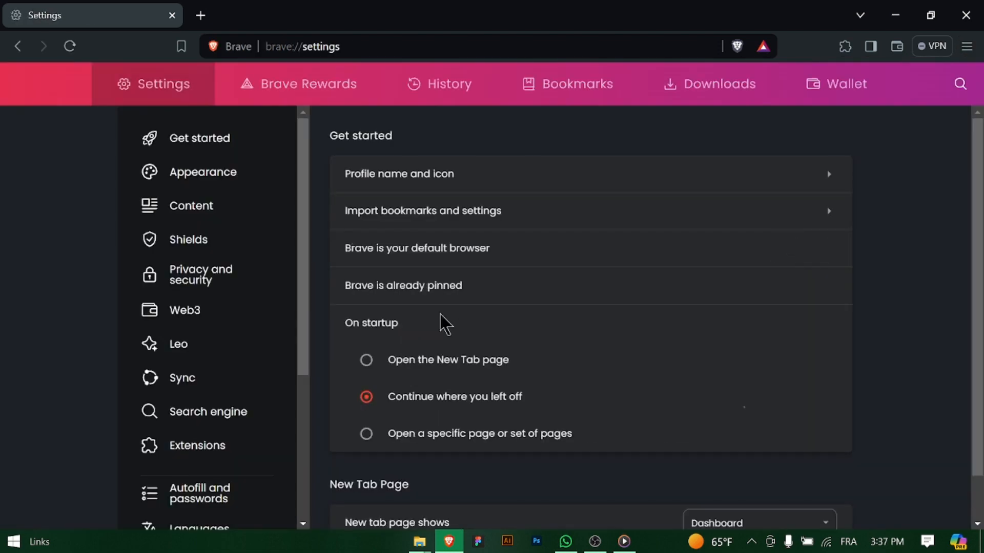
mouse_move(289, 288)
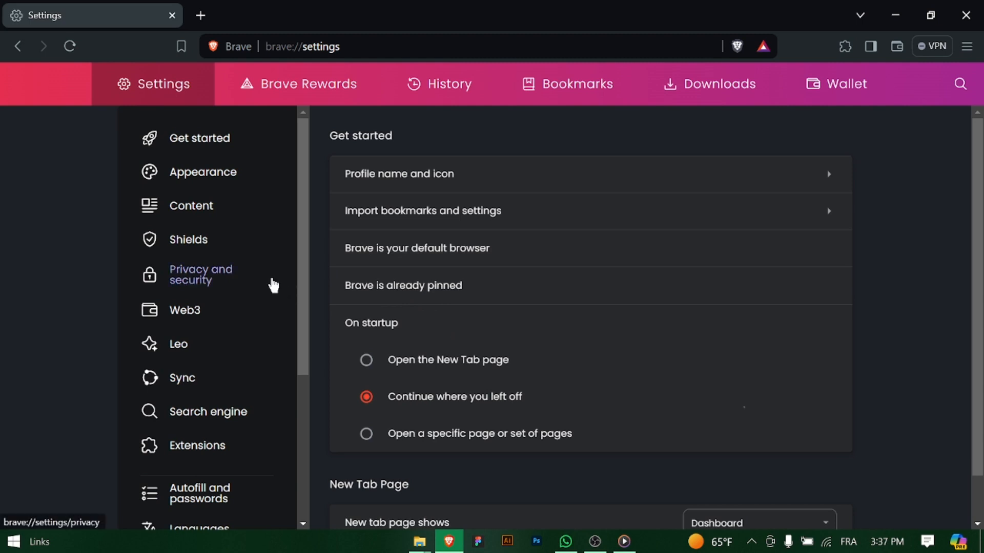
On the Languages settings page, add Arabic as the fifth preferred language.
click(199, 298)
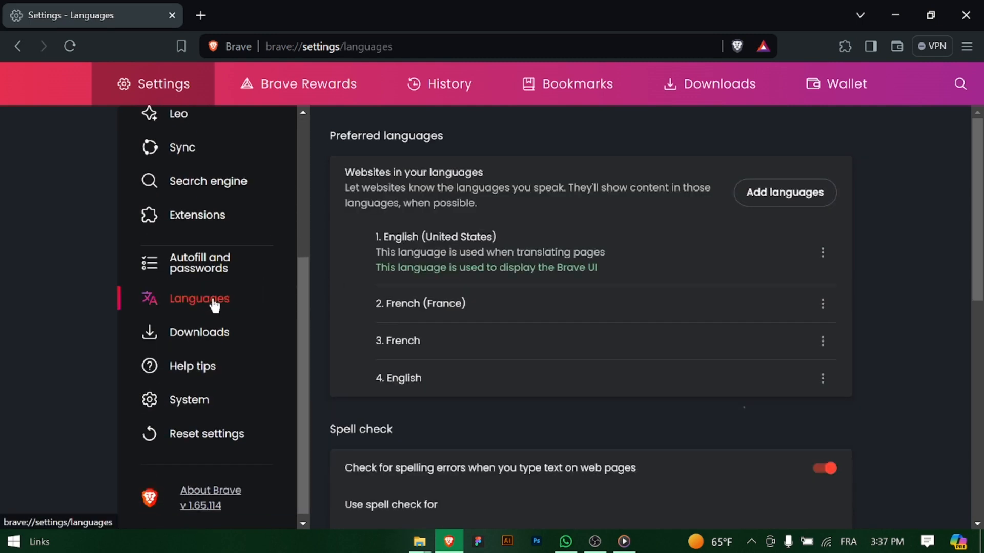
mouse_move(688, 245)
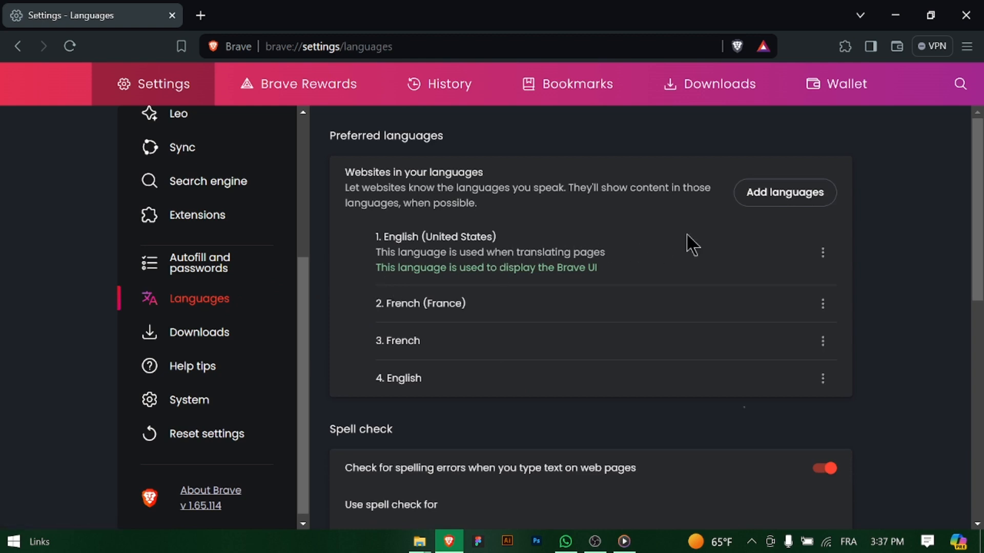
scroll(down, 3)
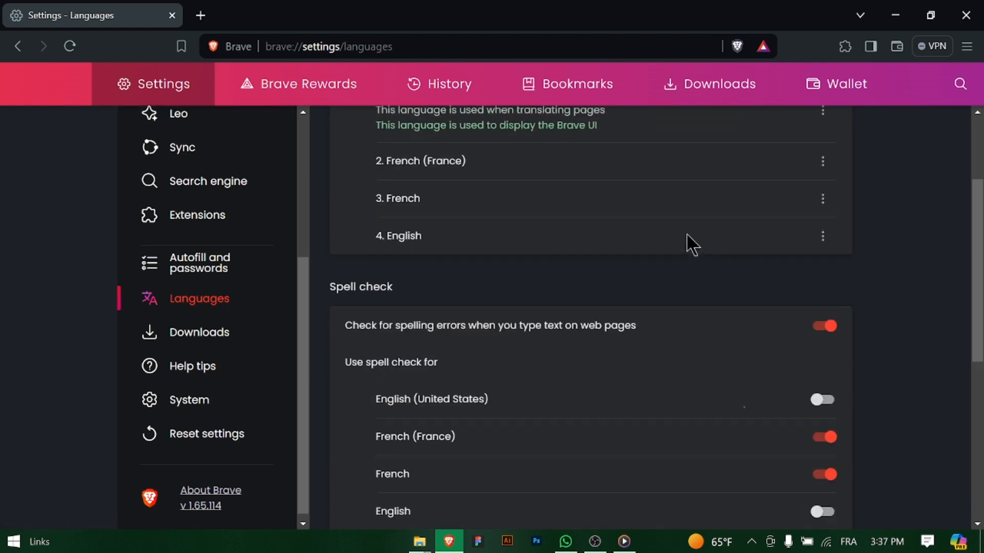
click(783, 193)
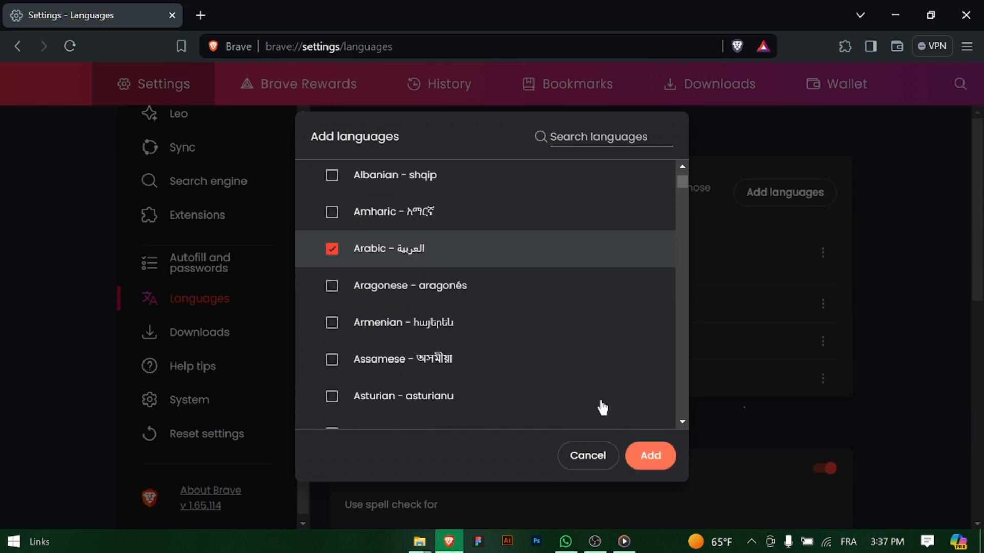
click(649, 455)
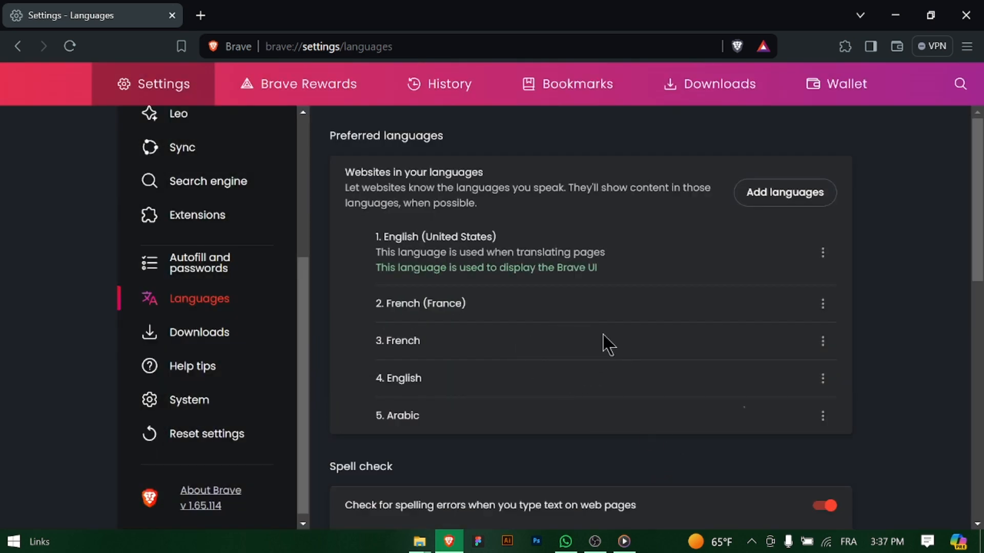
Use Arabic's three-dot menu to move it up to position 2.
click(822, 415)
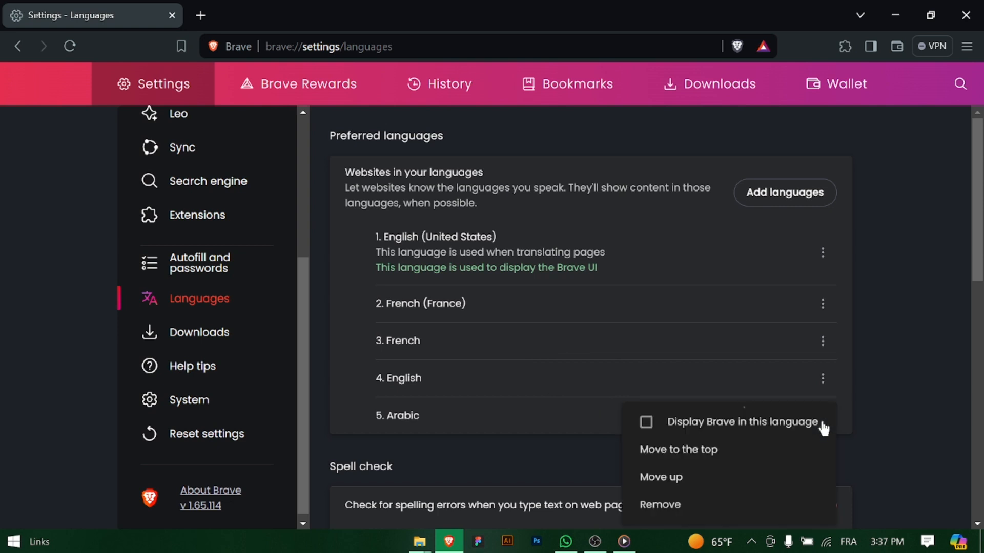
click(660, 477)
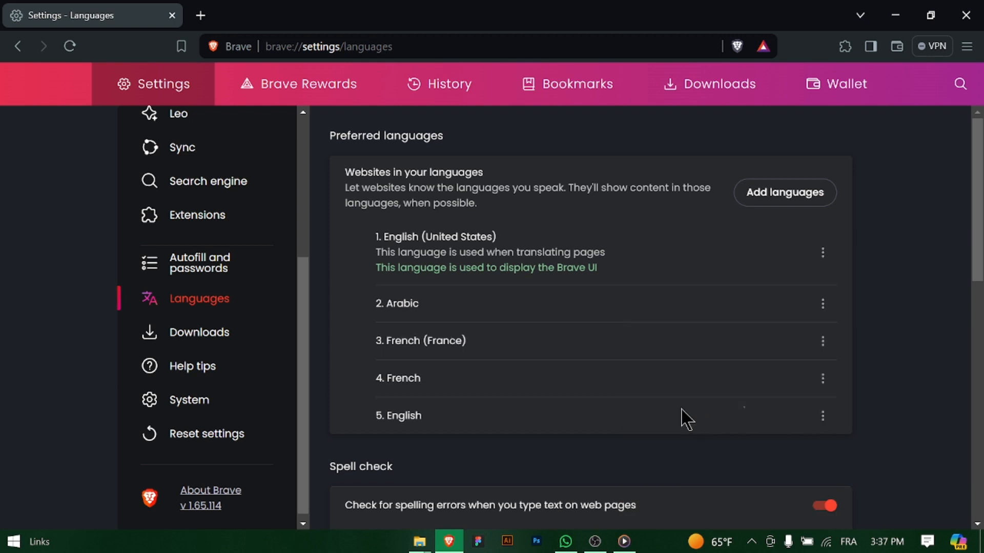
mouse_move(771, 336)
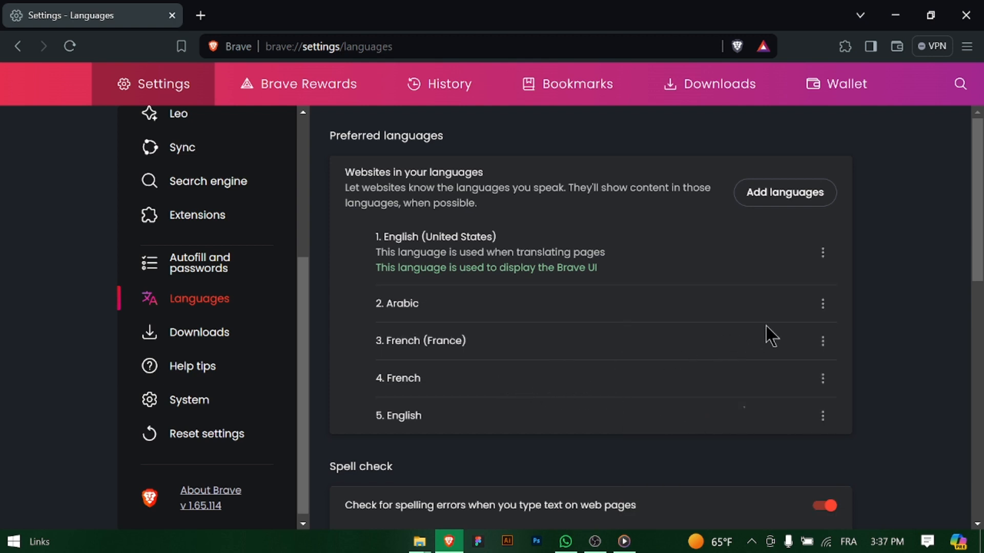
mouse_move(892, 299)
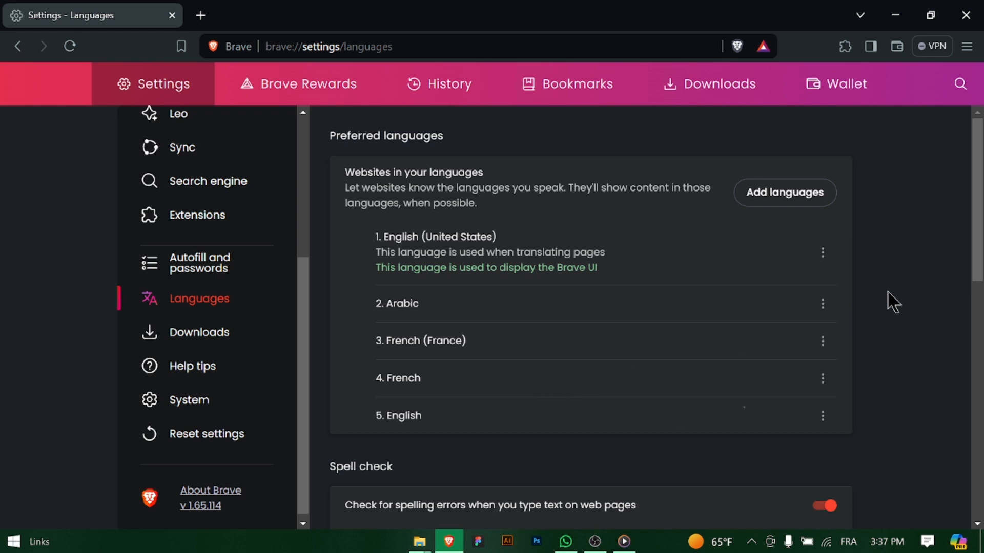
scroll(down, 3)
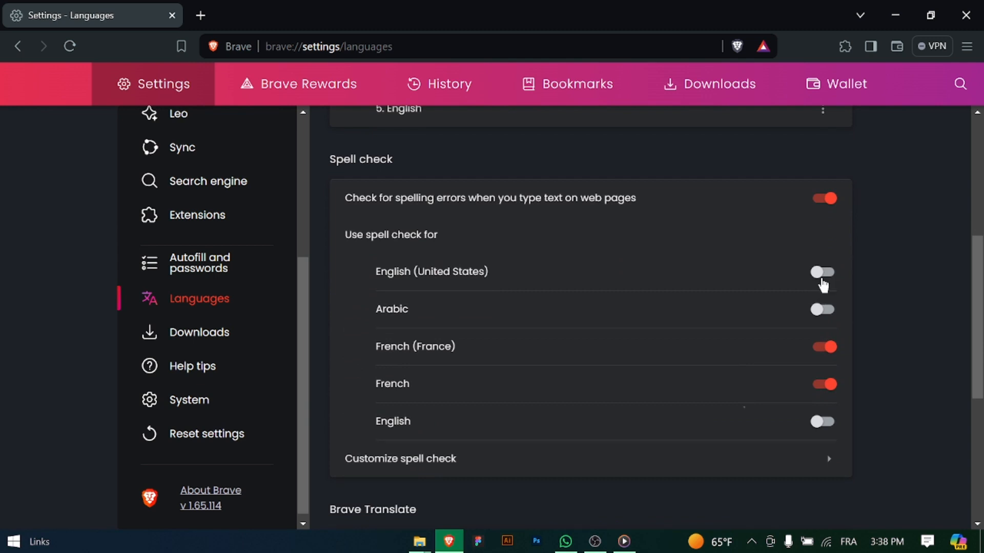
Switch on the English (United States) spell check toggle.
click(821, 271)
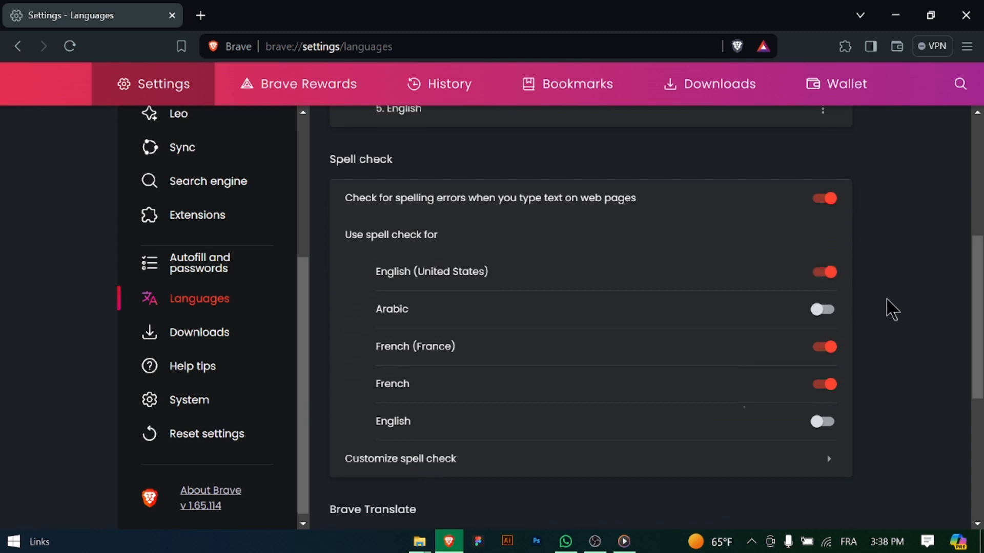
scroll(down, 3)
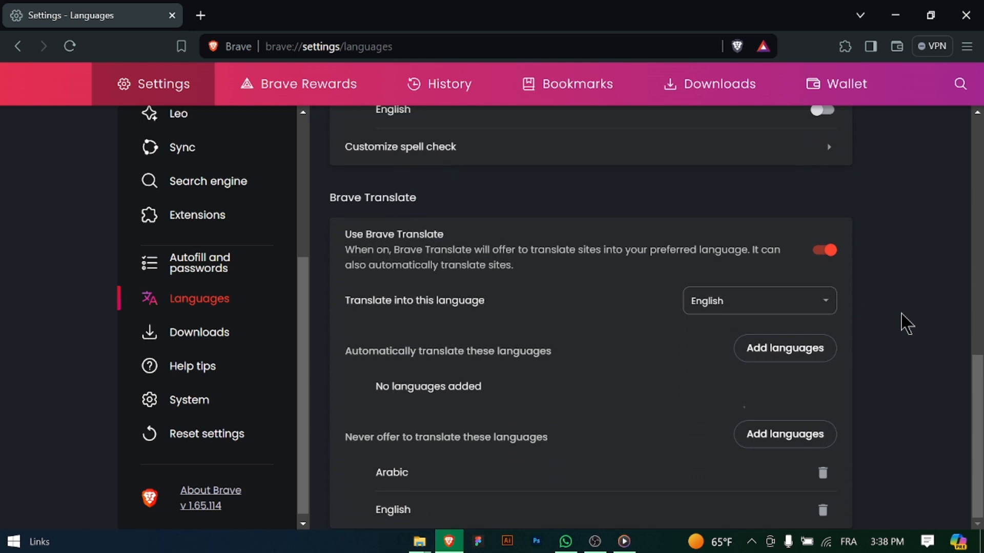
mouse_move(513, 385)
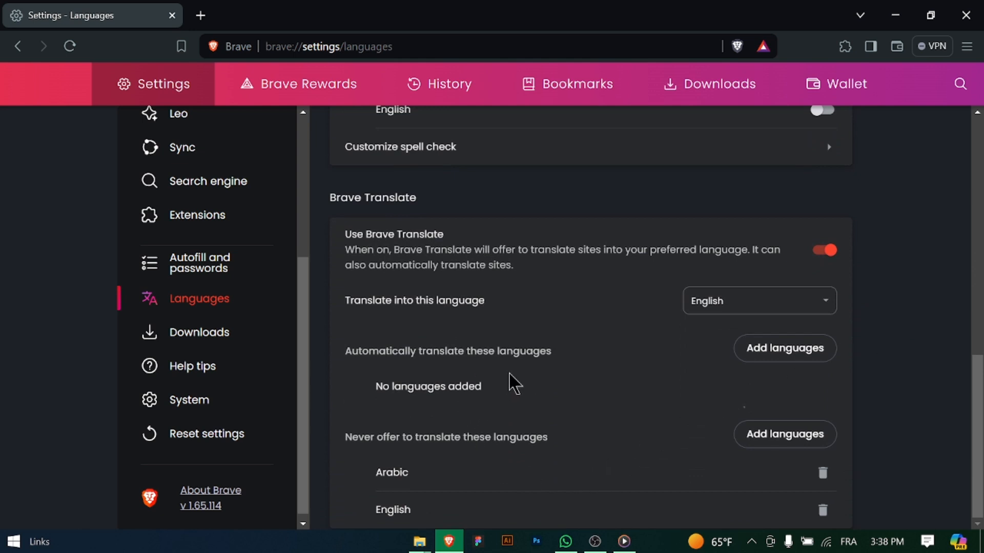
mouse_move(416, 430)
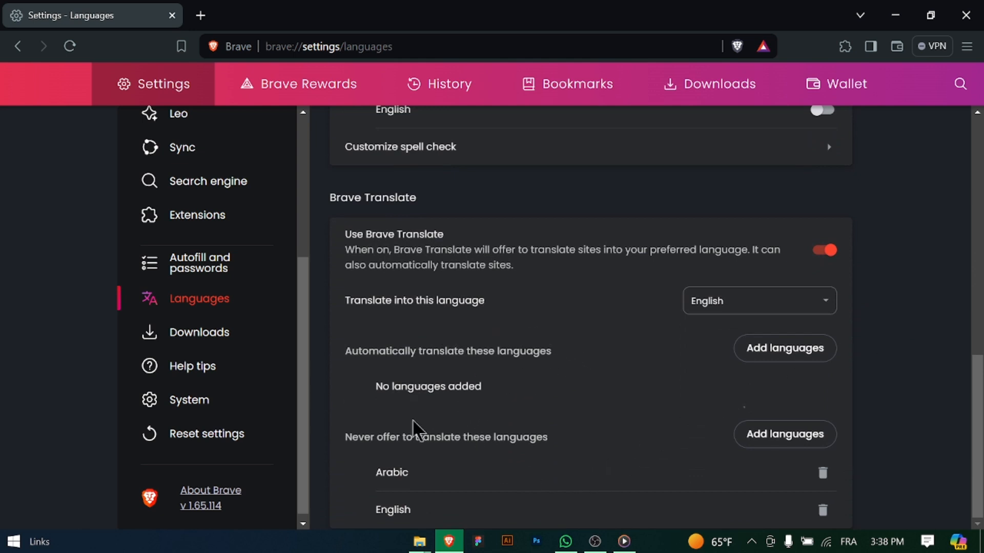